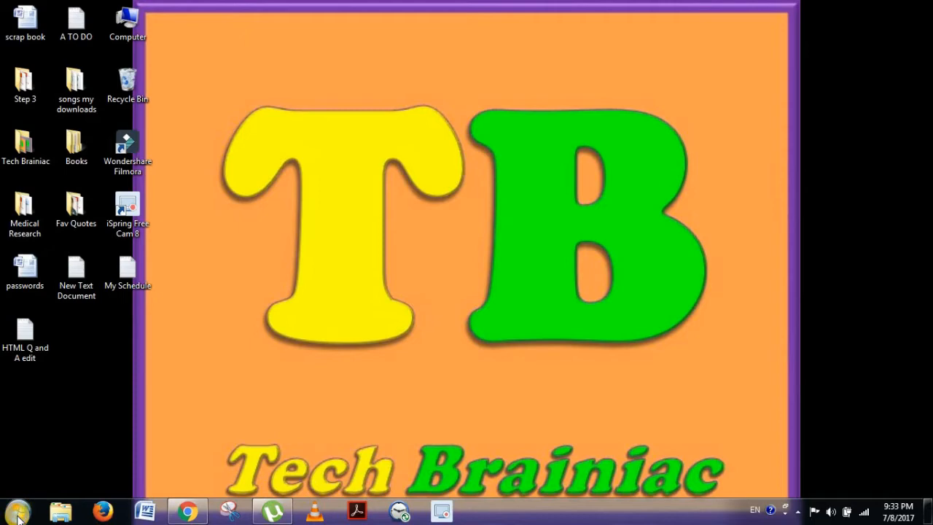
Bring up All Control Panel Items and scroll down to Programs and Features
left_click(16, 510)
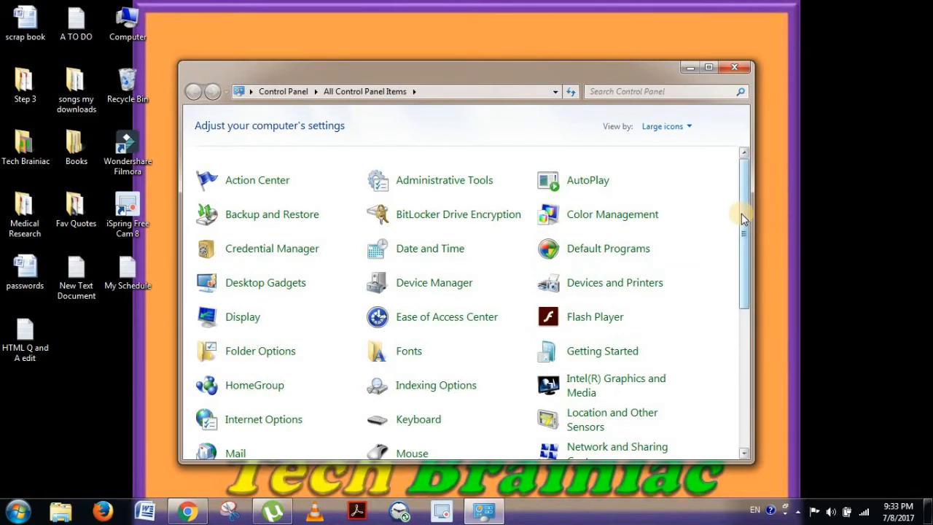
scroll("down", 3)
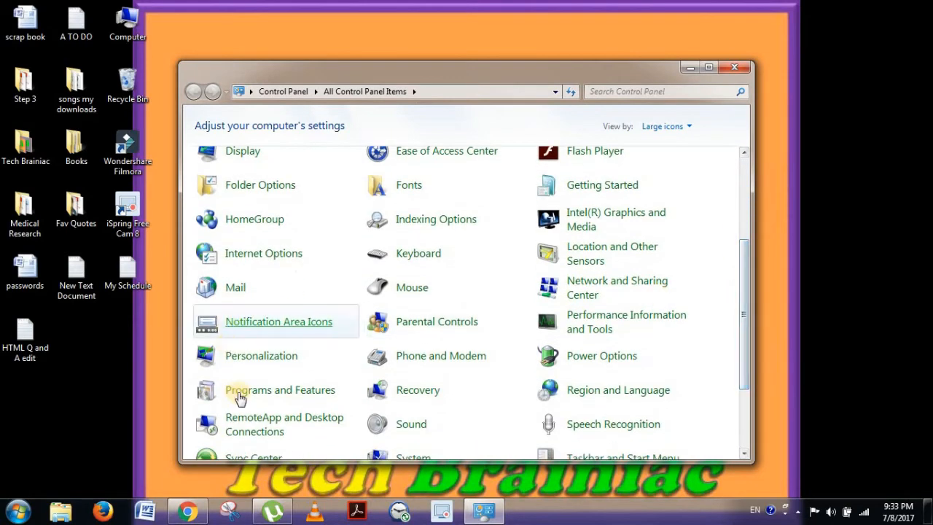
Select Intel Security True Key (version 4.11.110.1) in the installed programs list
left_click(280, 389)
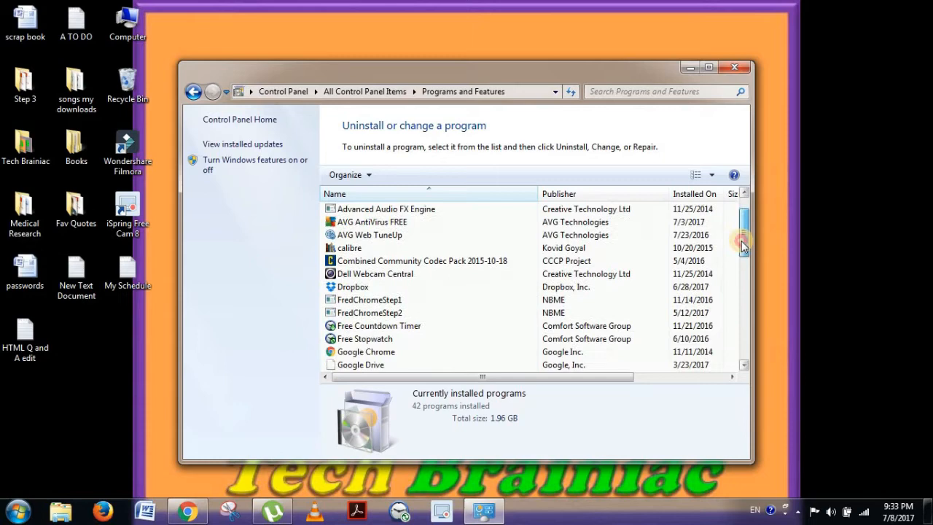
scroll("down", 3)
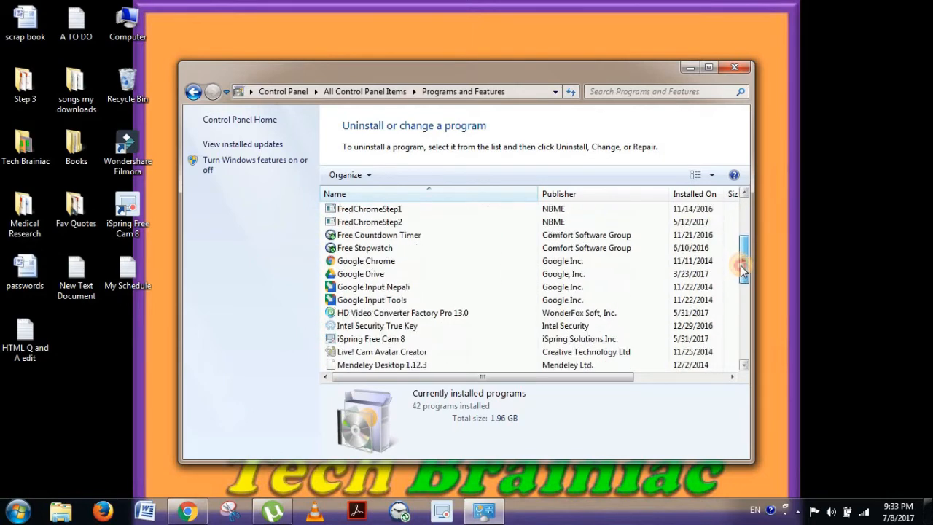
left_click(377, 326)
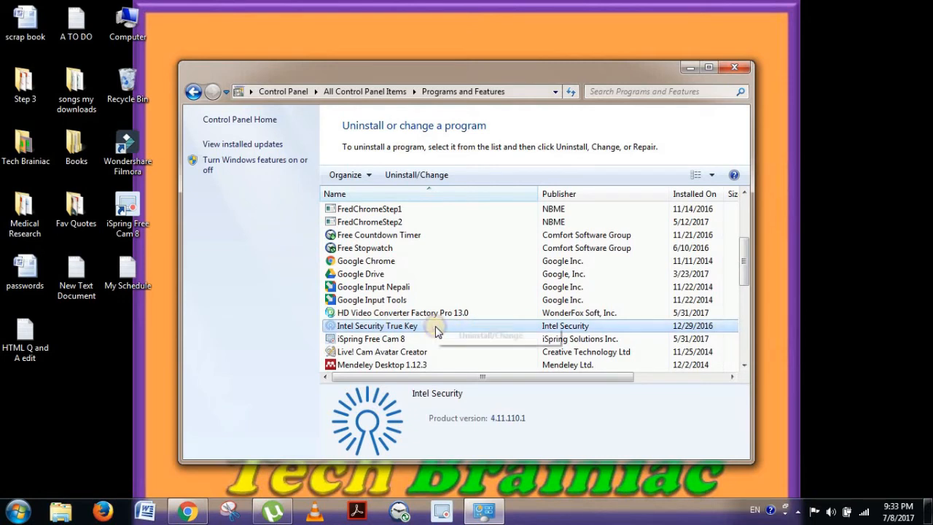
mouse_move(466, 337)
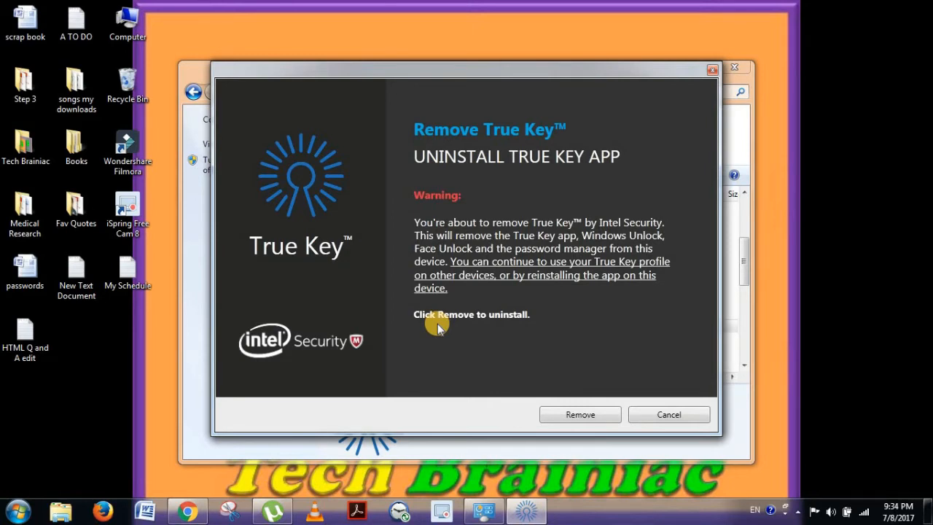
mouse_move(512, 381)
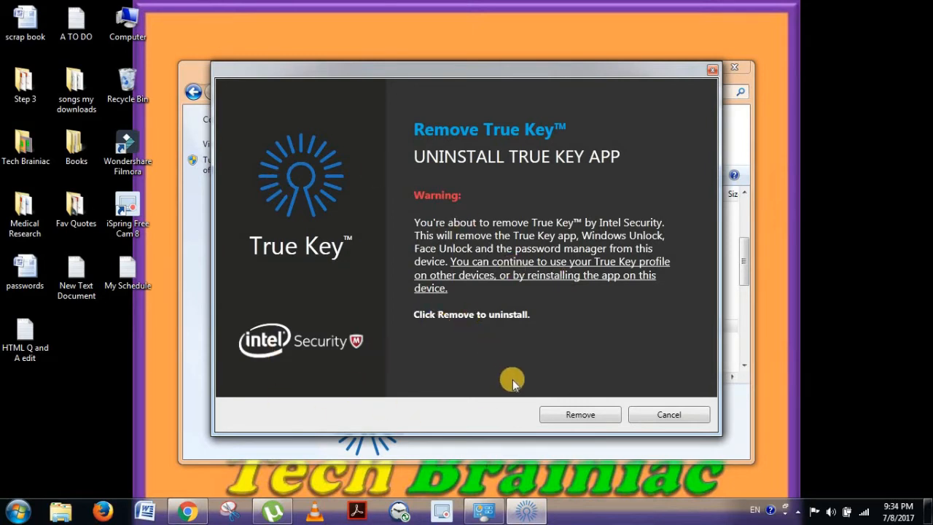
mouse_move(581, 449)
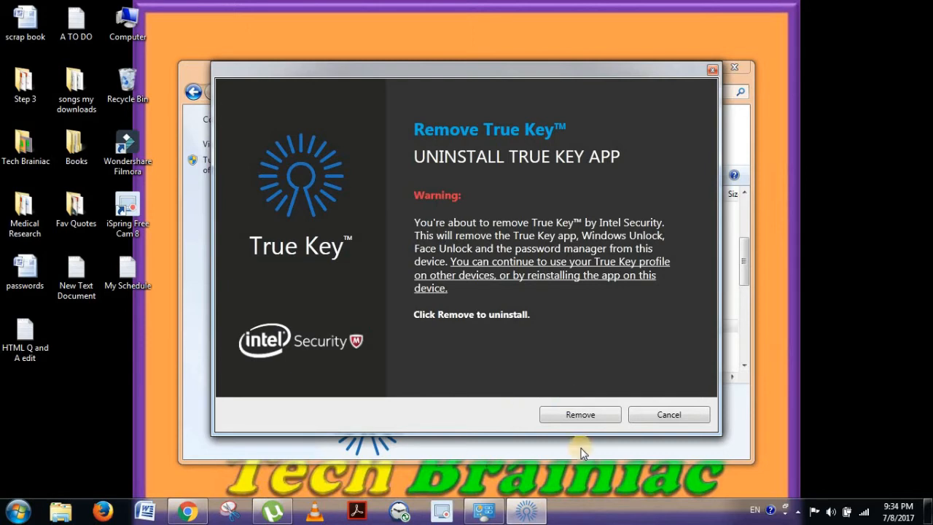
mouse_move(580, 414)
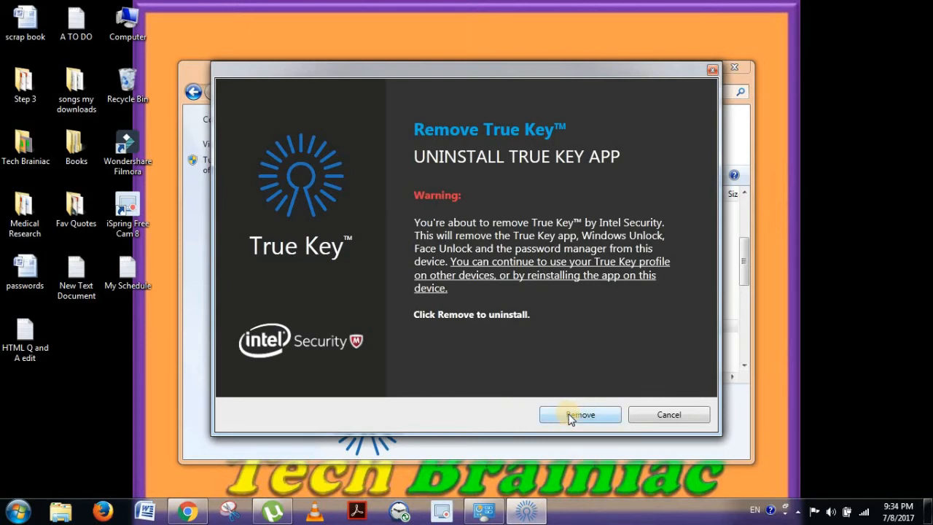
Confirm Remove to begin uninstalling True Key from this device
left_click(579, 414)
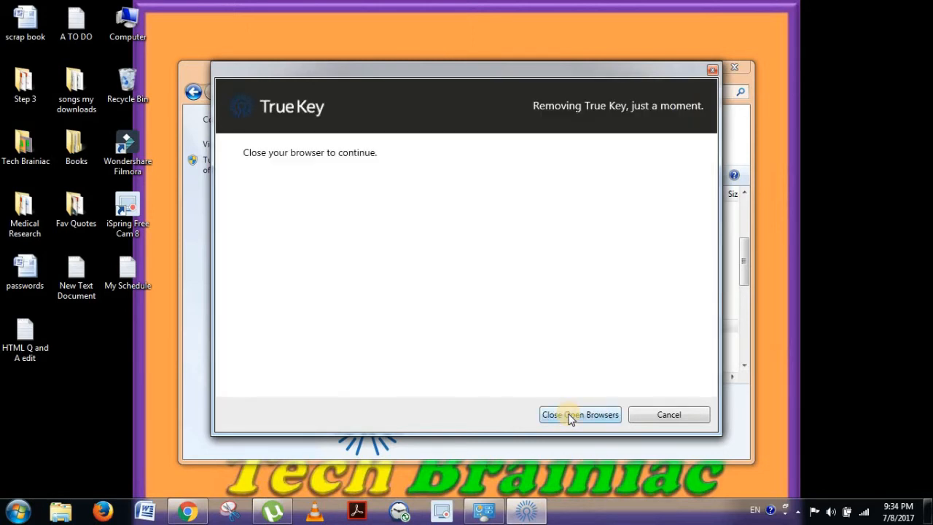
mouse_move(329, 163)
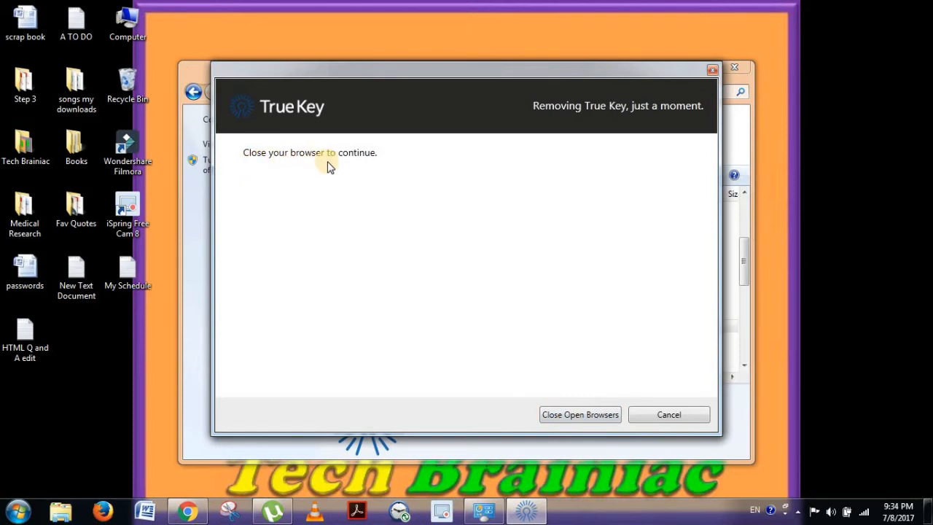
mouse_move(459, 247)
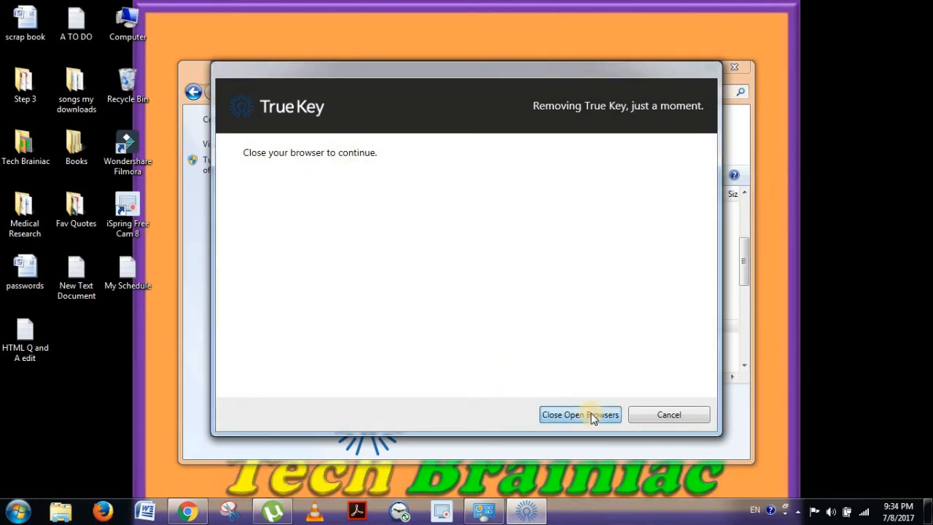
Close open browsers so the True Key removal continues with its progress bar running
left_click(580, 414)
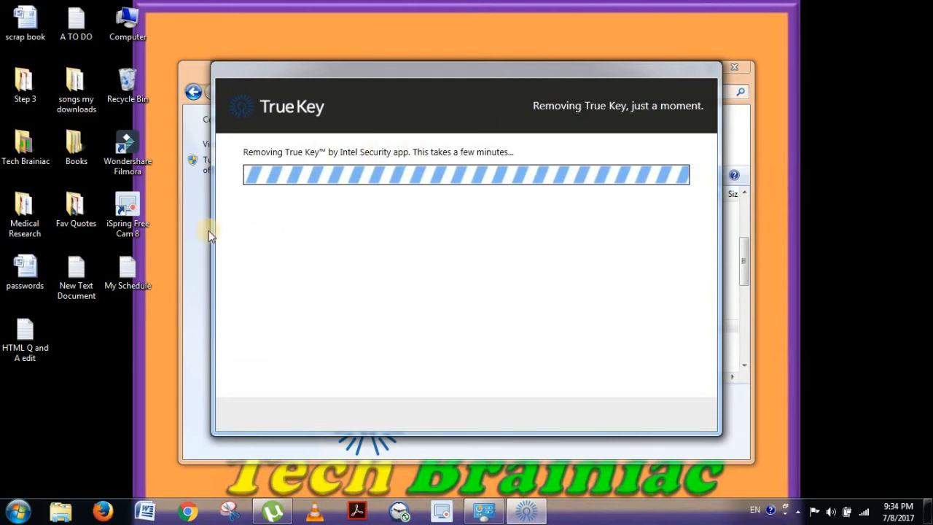
mouse_move(465, 277)
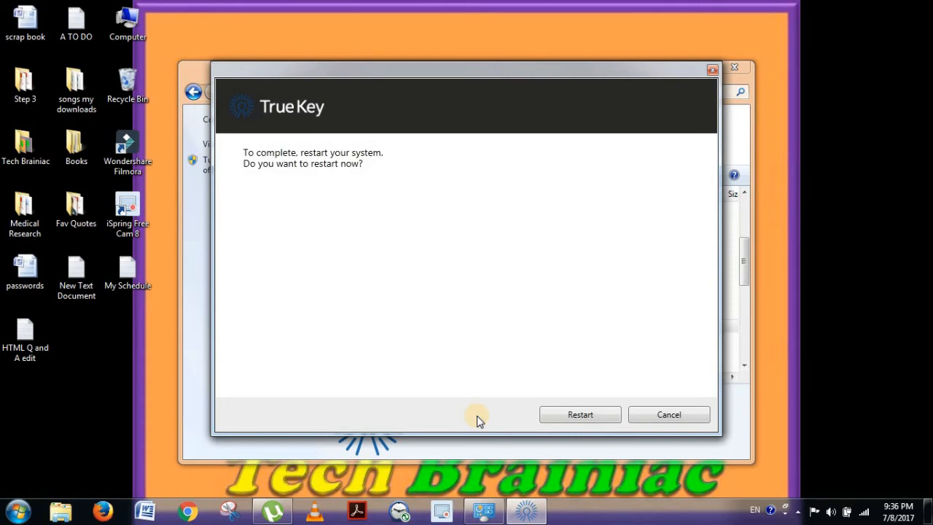
mouse_move(385, 237)
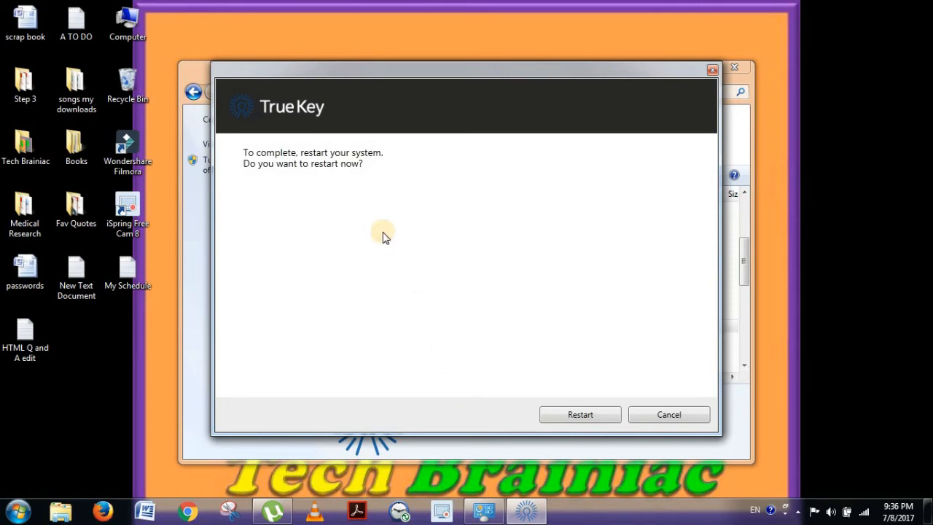
mouse_move(408, 162)
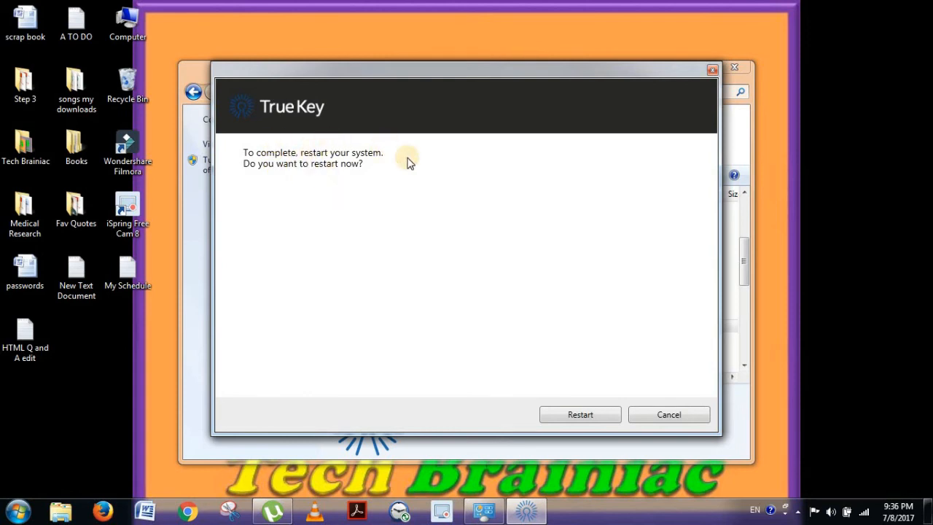
mouse_move(602, 408)
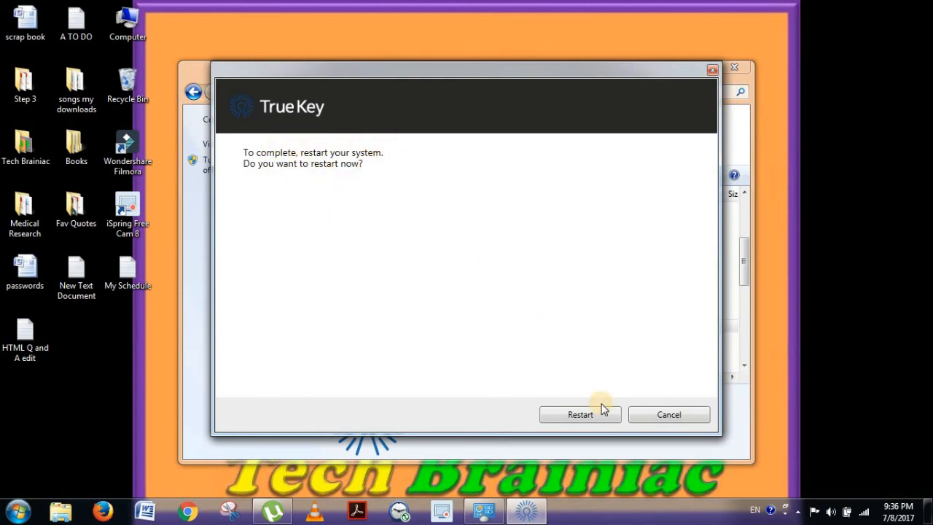
mouse_move(523, 422)
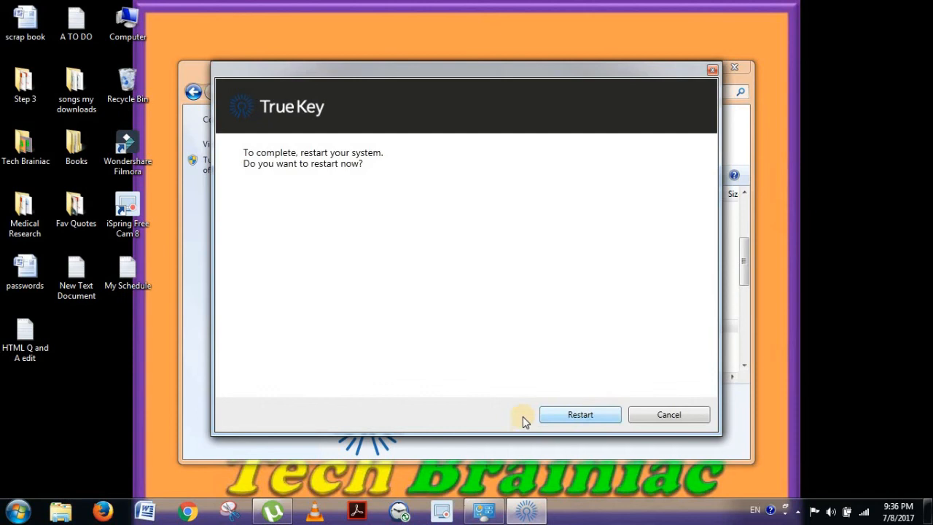
mouse_move(543, 428)
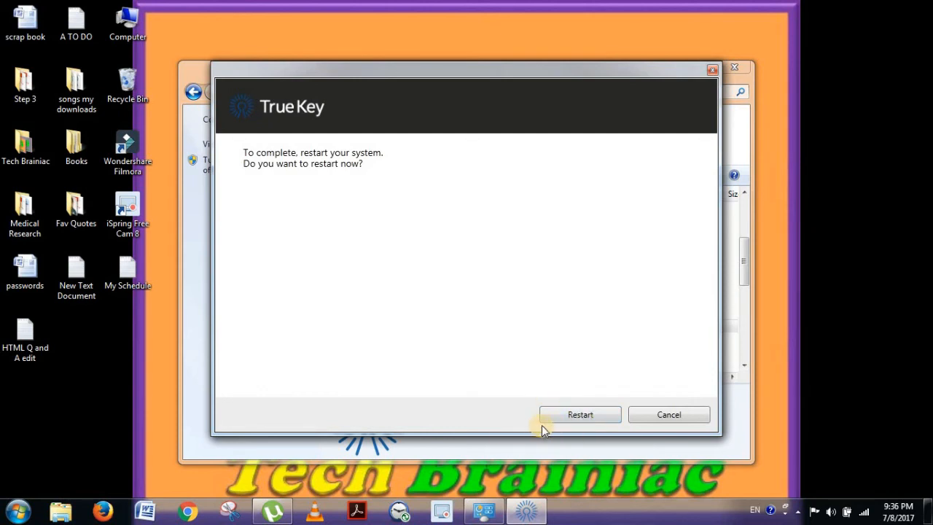